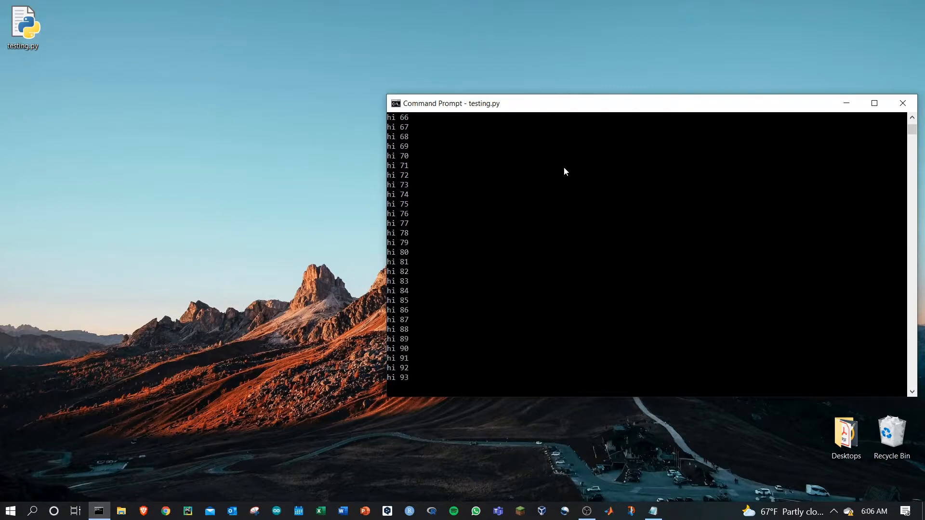
Step: Interrupt the running testing.py script with Ctrl+C so it prints 'user ended script'
{"action": "key", "text": "ctrl+c"}
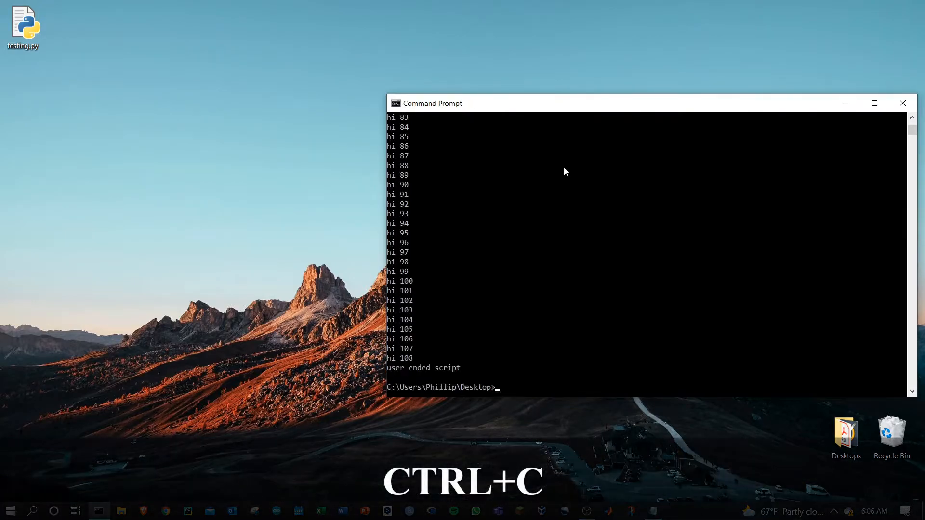
{"action": "mouse_move", "coordinate": [477, 323]}
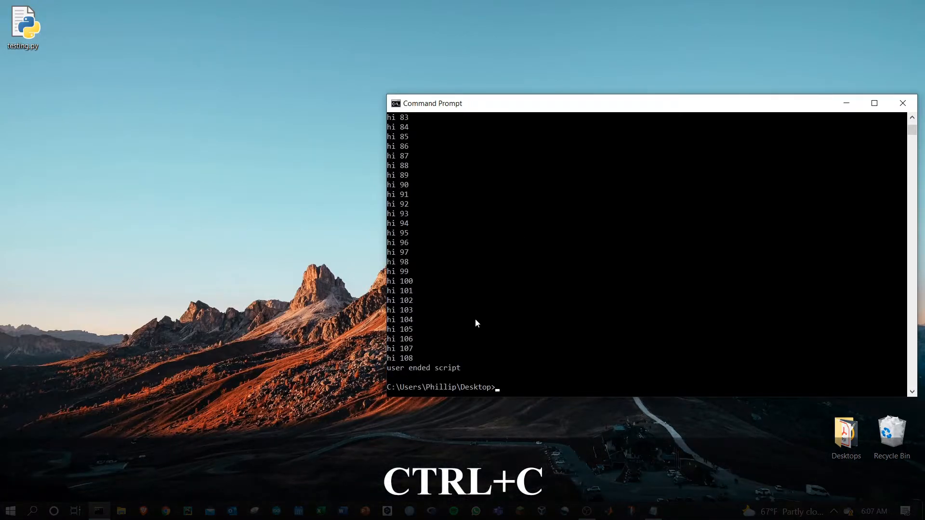
Step: Bring up testing.py in Notepad and highlight, then unhighlight, the try block's counting loop
{"action": "left_click", "coordinate": [652, 511]}
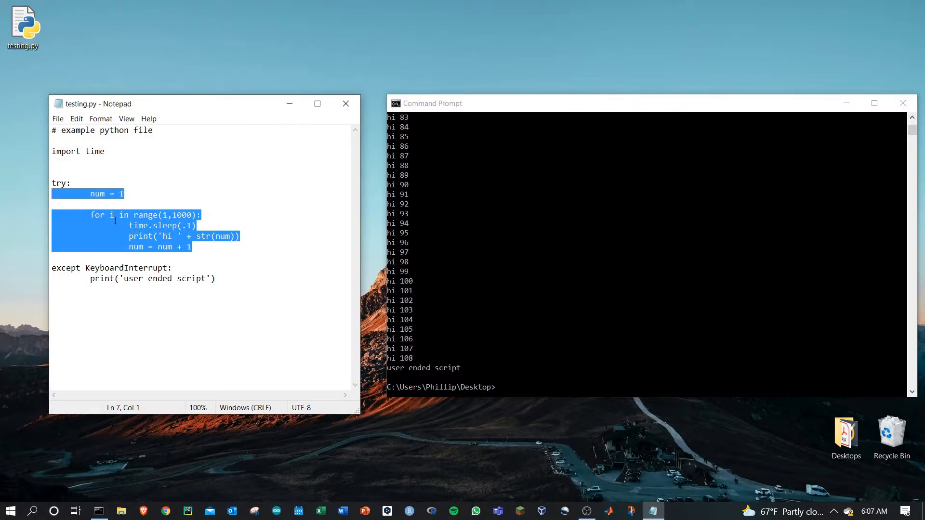
{"action": "left_click", "coordinate": [590, 237]}
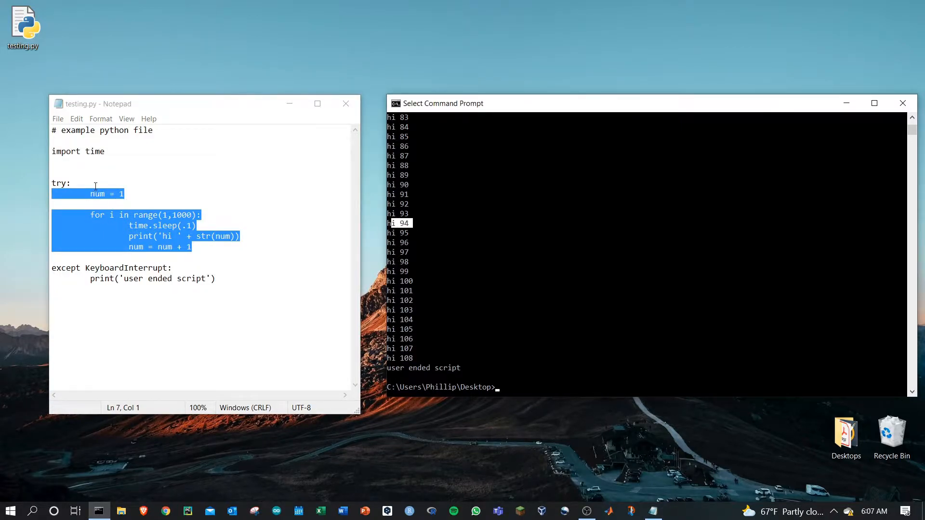
{"action": "left_click", "coordinate": [96, 194]}
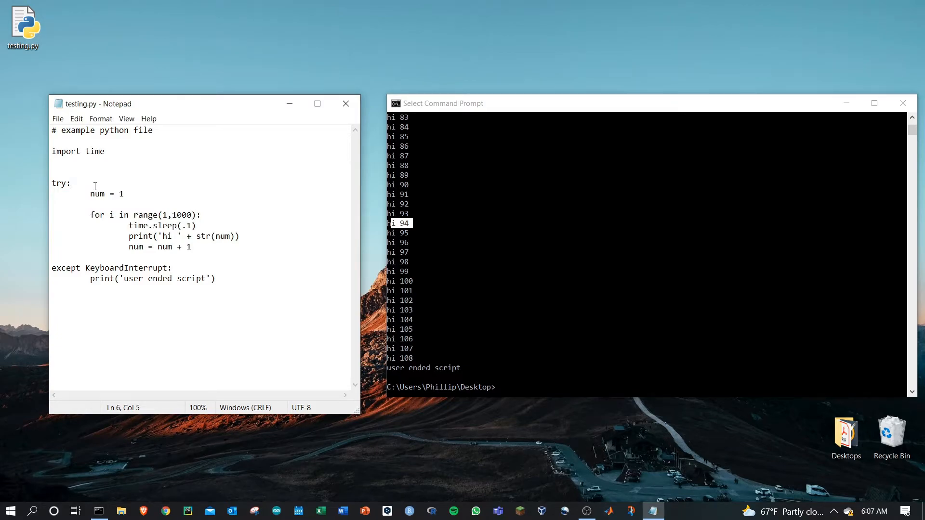
{"action": "double_click", "coordinate": [61, 183]}
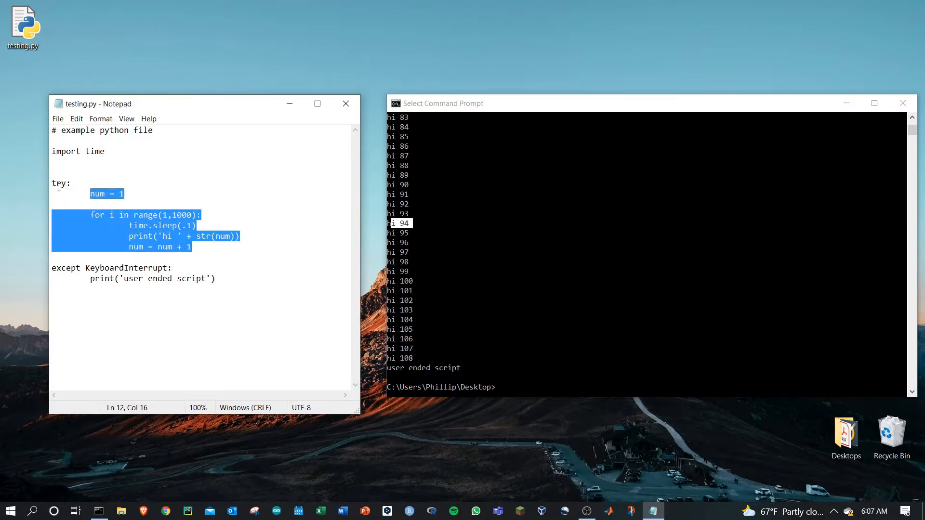
{"action": "left_click", "coordinate": [69, 184]}
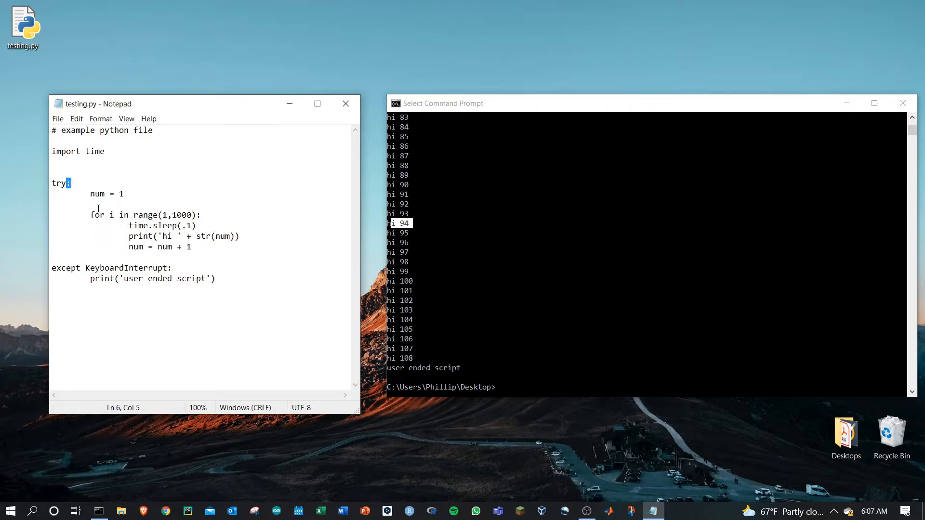
{"action": "mouse_move", "coordinate": [71, 198]}
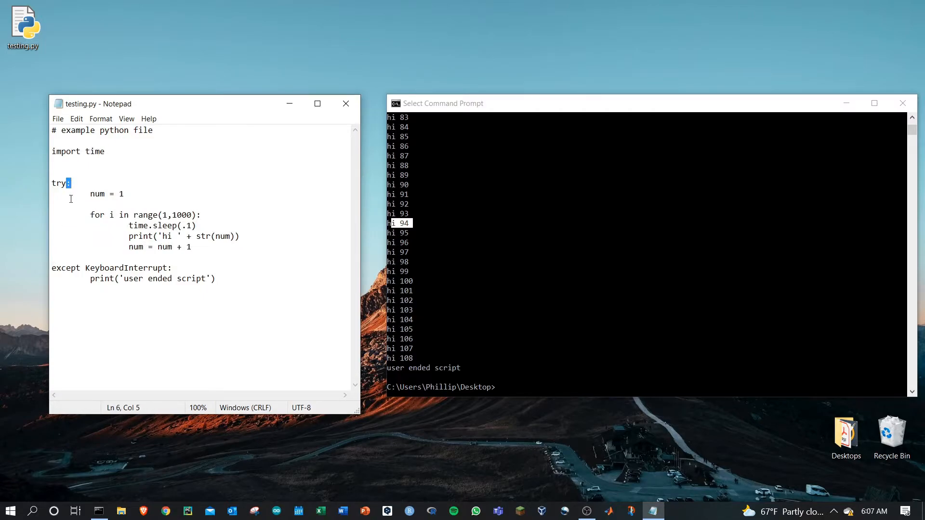
{"action": "double_click", "coordinate": [64, 268]}
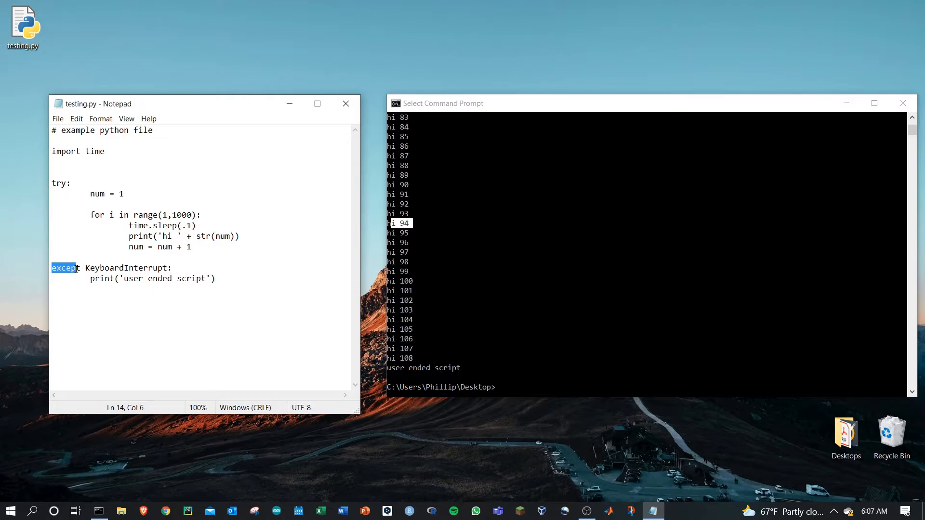
{"action": "left_click", "coordinate": [87, 268]}
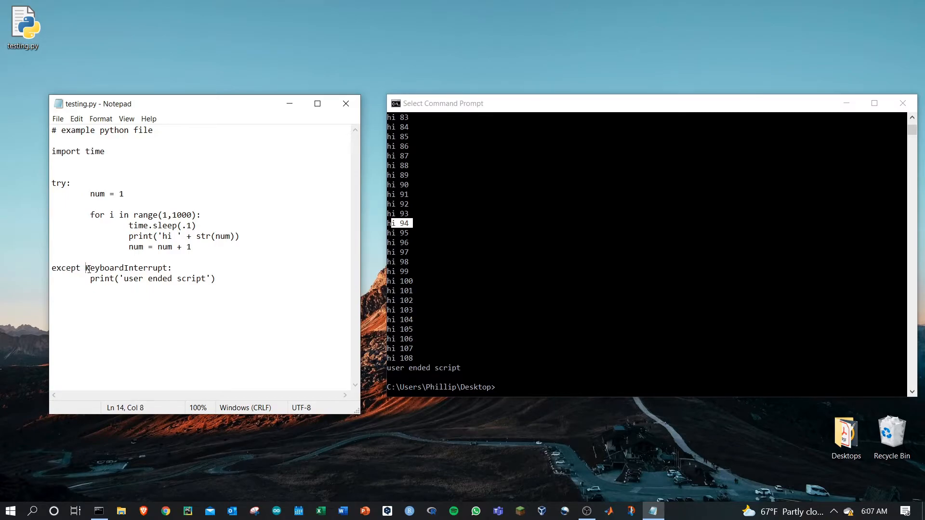
{"action": "double_click", "coordinate": [127, 267]}
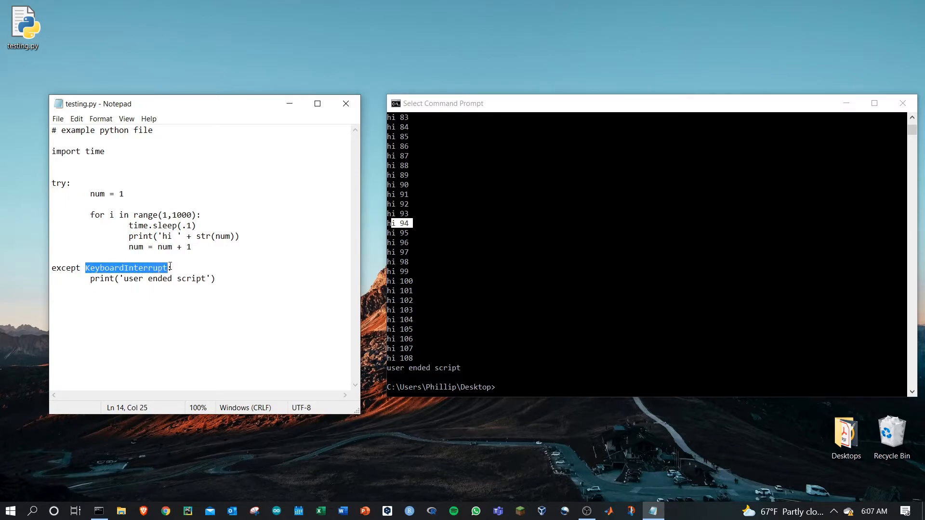
{"action": "left_click", "coordinate": [122, 268]}
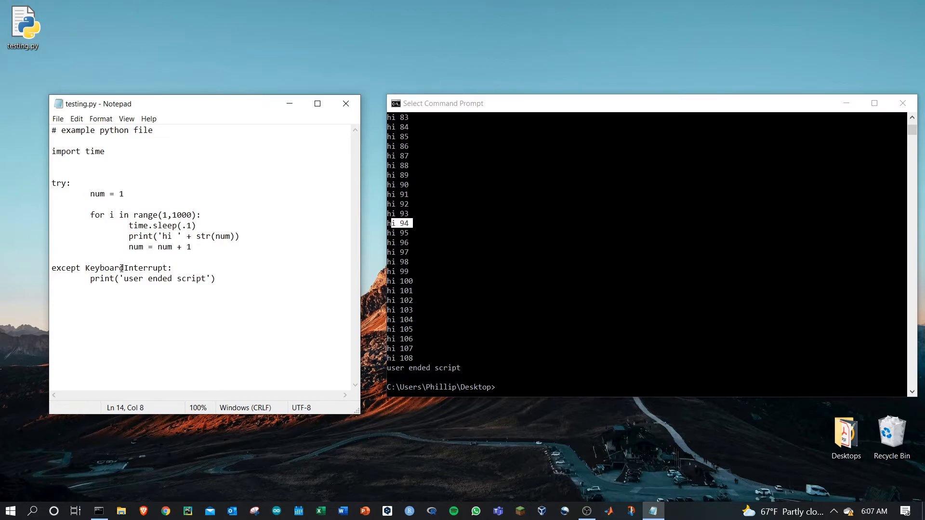
{"action": "left_click", "coordinate": [168, 268]}
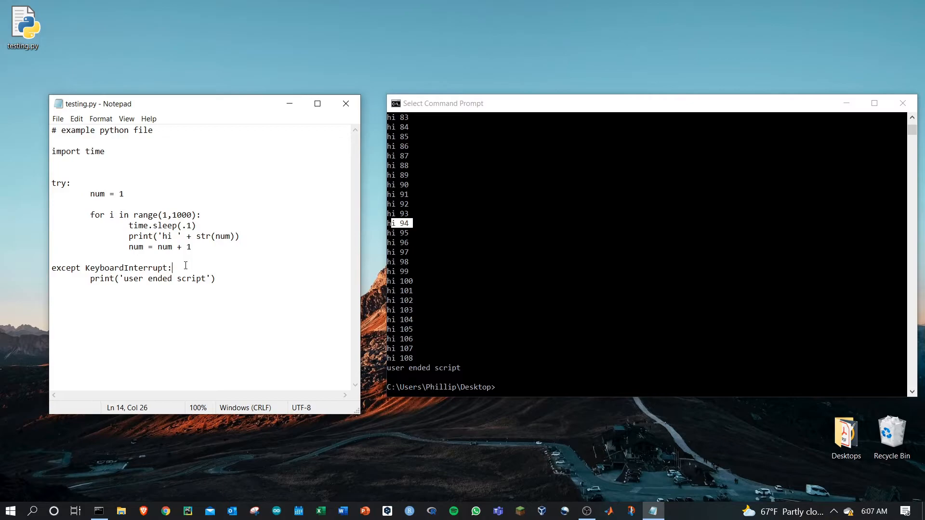
Step: Add the comment '# ctrl + c' after the except KeyboardInterrupt: line
{"action": "type", "text": "# ctrl"}
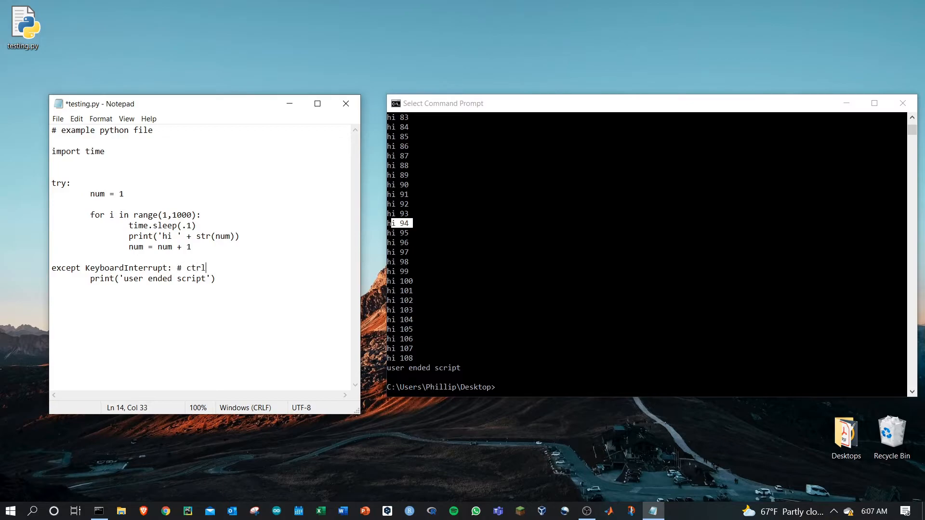
{"action": "type", "text": "+ c"}
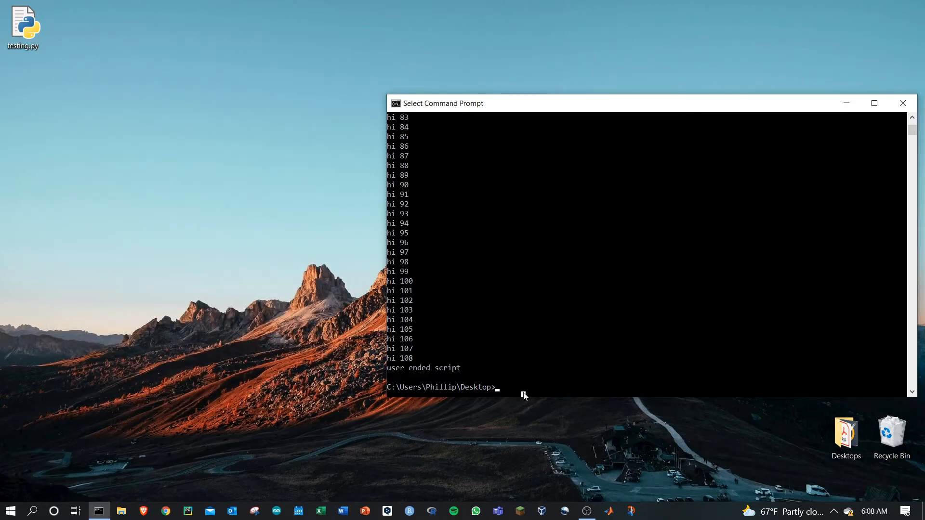
Step: Rerun testing.py and interrupt it with Ctrl+C after hi 32, printing 'user ended script'
{"action": "type", "text": "testing.py"}
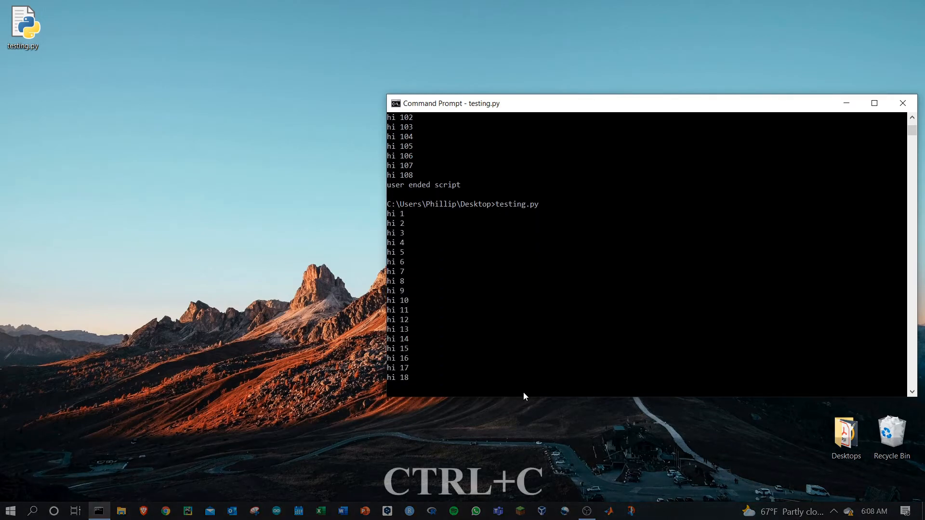
{"action": "key", "text": "ctrl+c"}
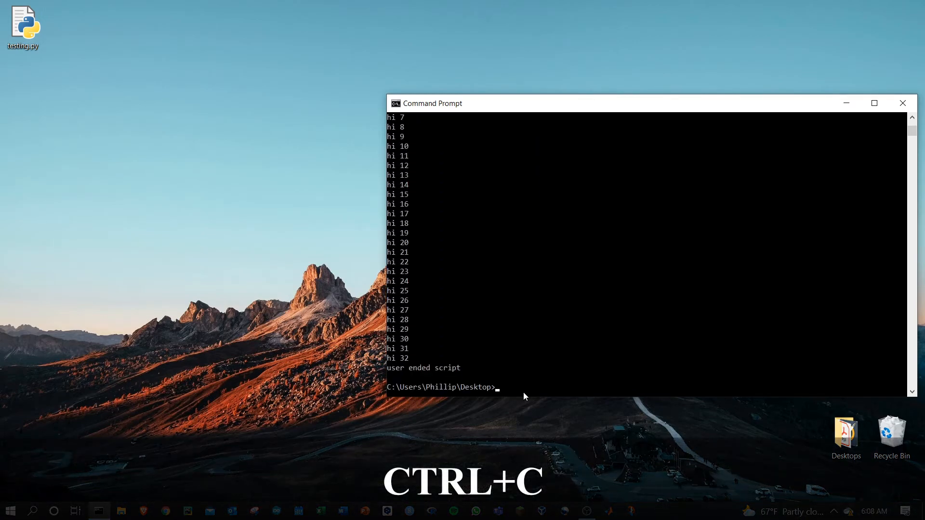